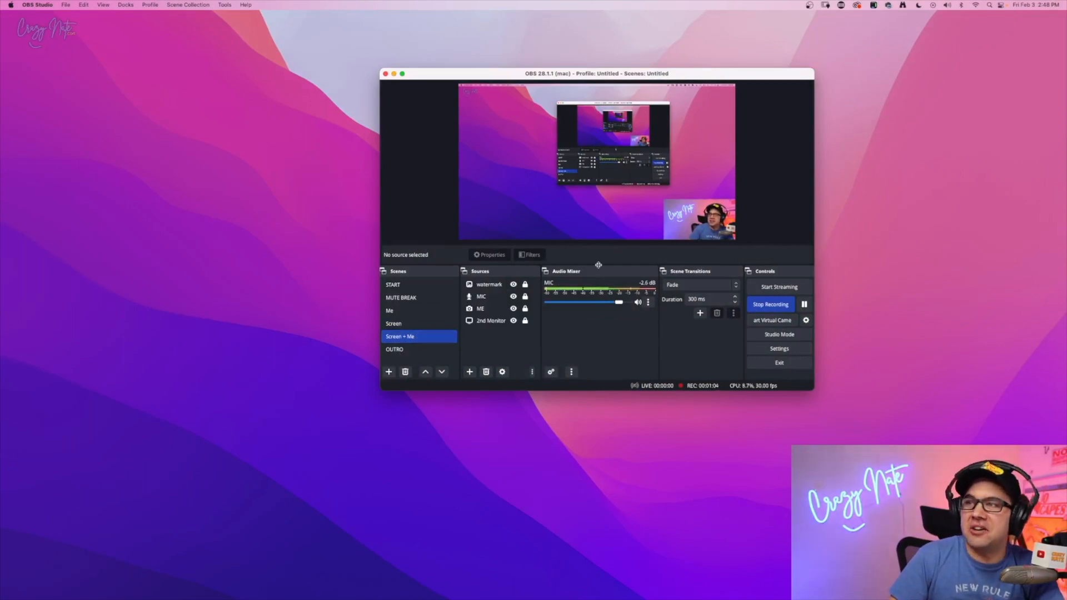
pyautogui.moveTo(815, 394)
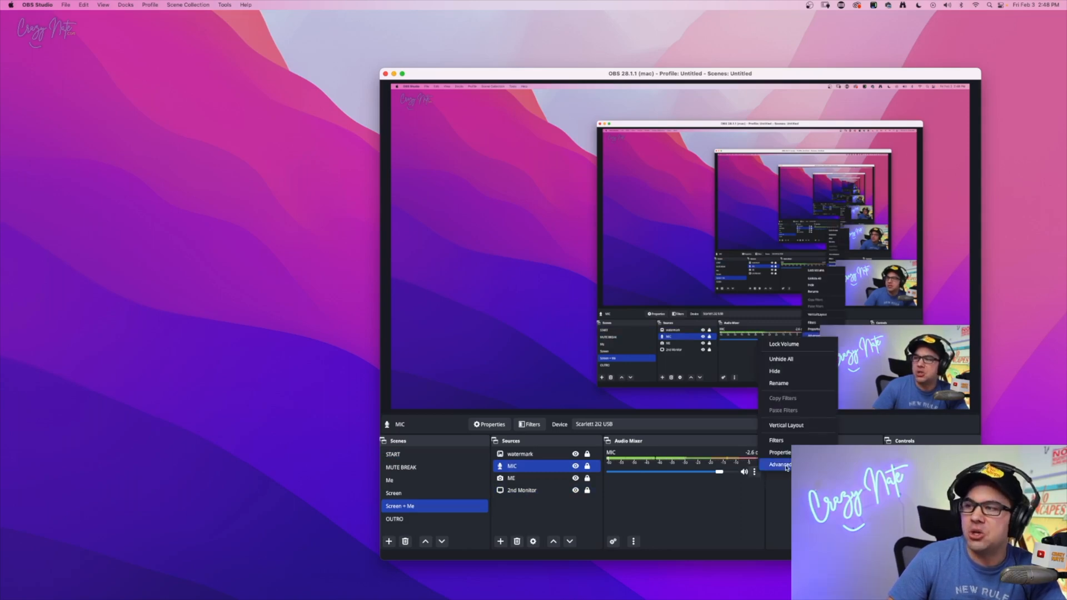
# Open Advanced Audio Properties for the MIC source from its context menu.
pyautogui.click(779, 464)
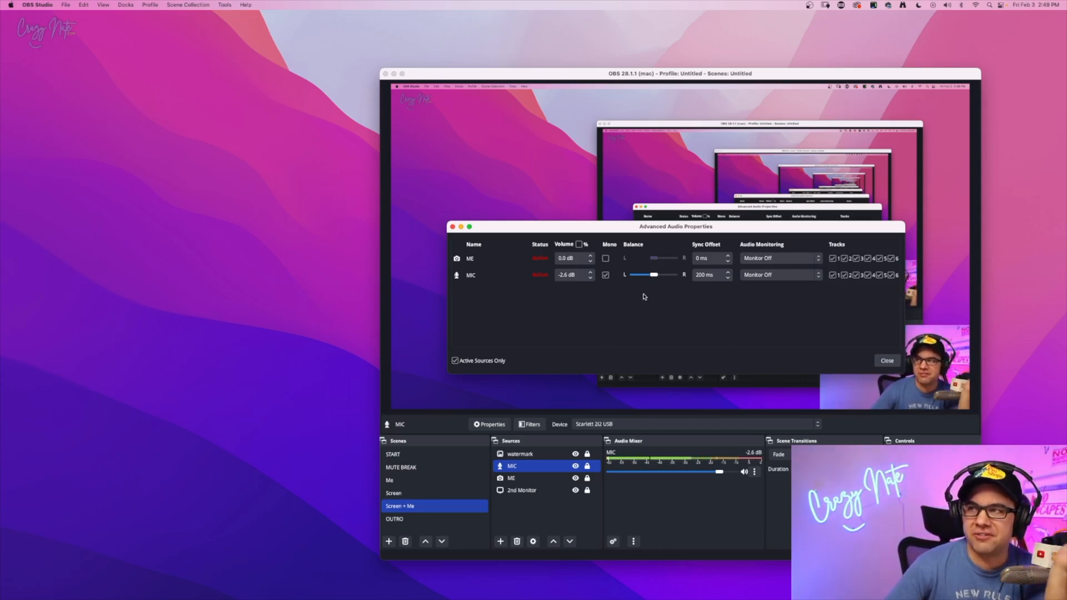
pyautogui.click(605, 275)
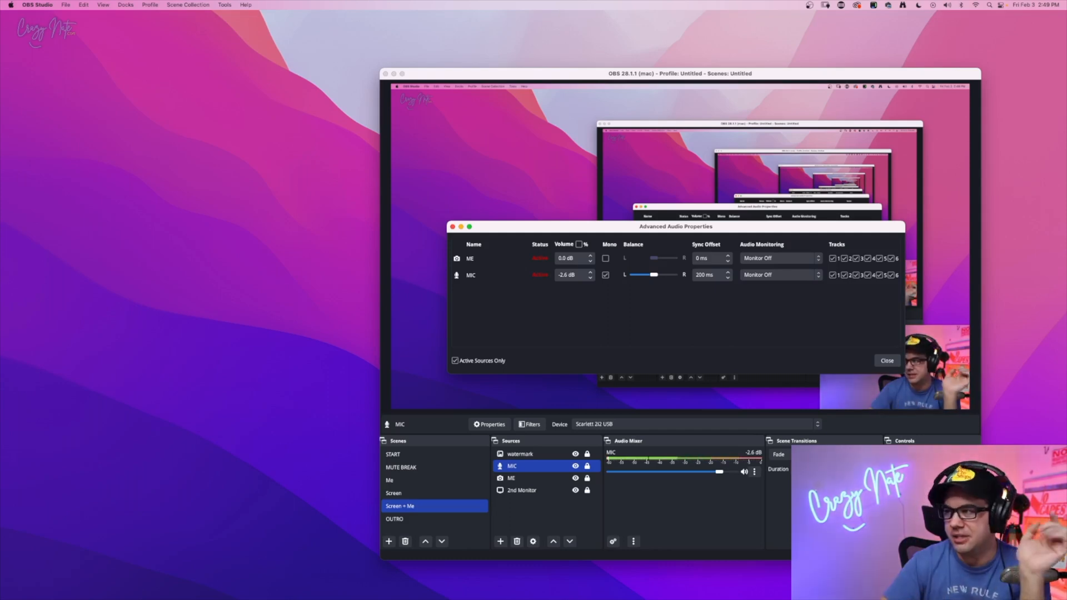
pyautogui.moveTo(753, 354)
pyautogui.write('300')
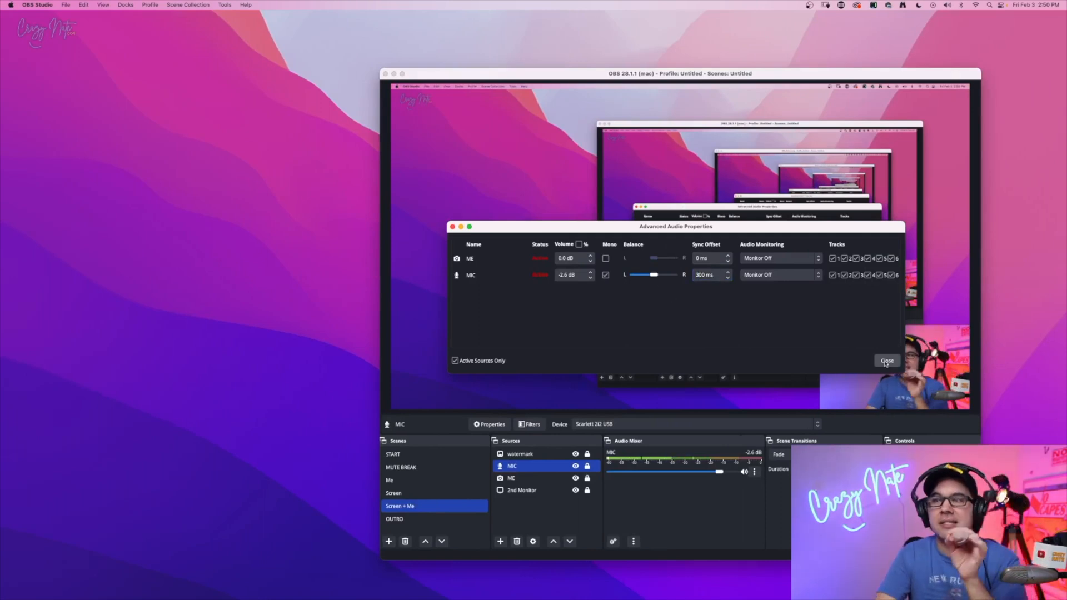
pyautogui.moveTo(801, 333)
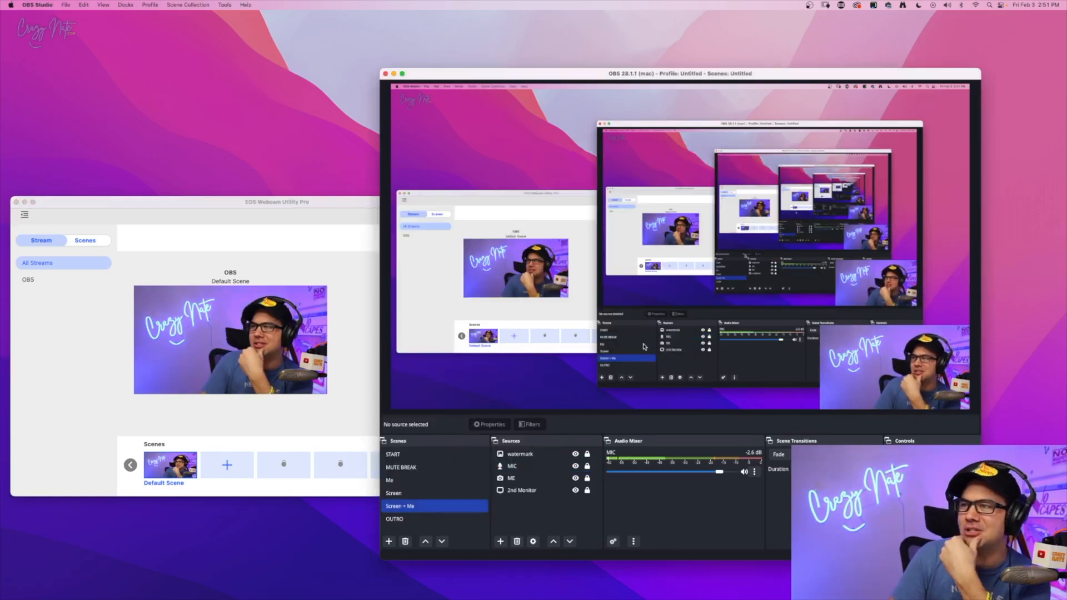
# Switch OBS to the OUTRO scene while EOS Webcam Utility Pro shows the Default Scene.
pyautogui.click(395, 519)
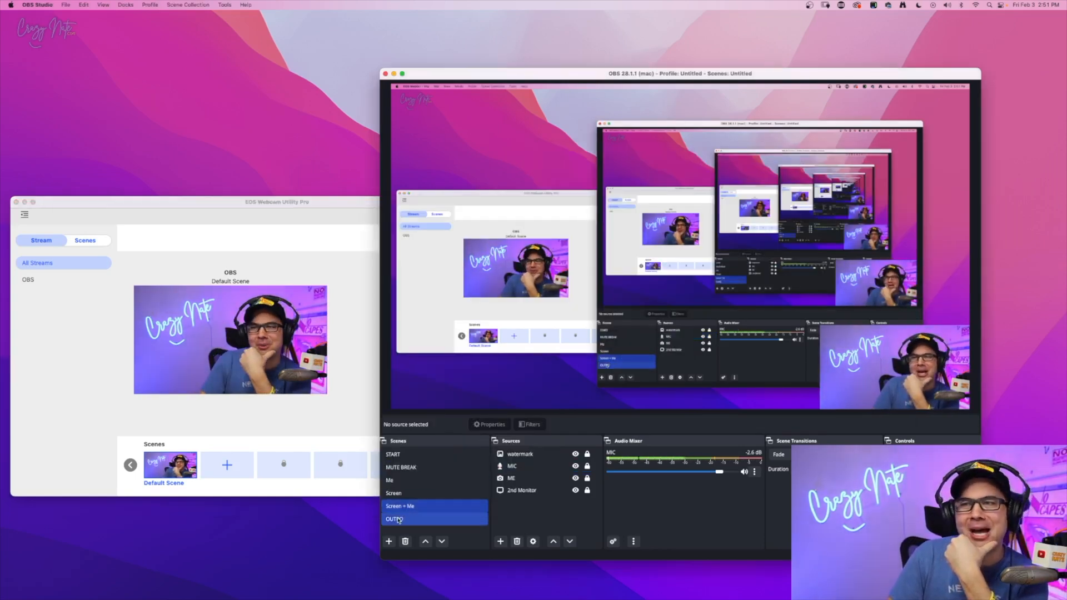